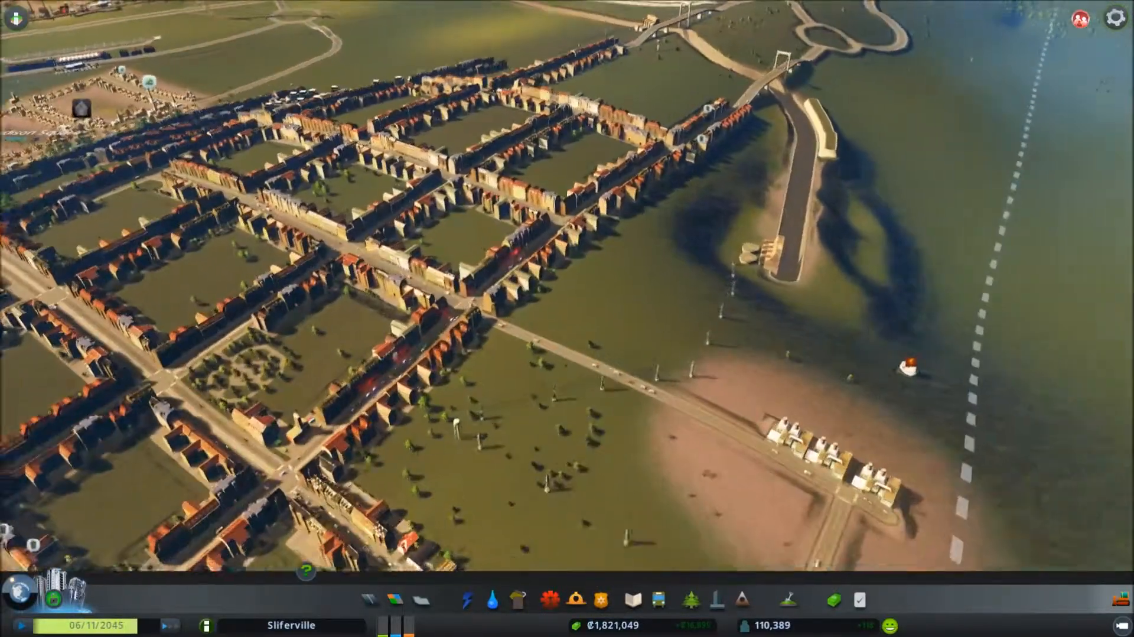
Place cable car stops on both river banks and connect them across the river.
click(465, 600)
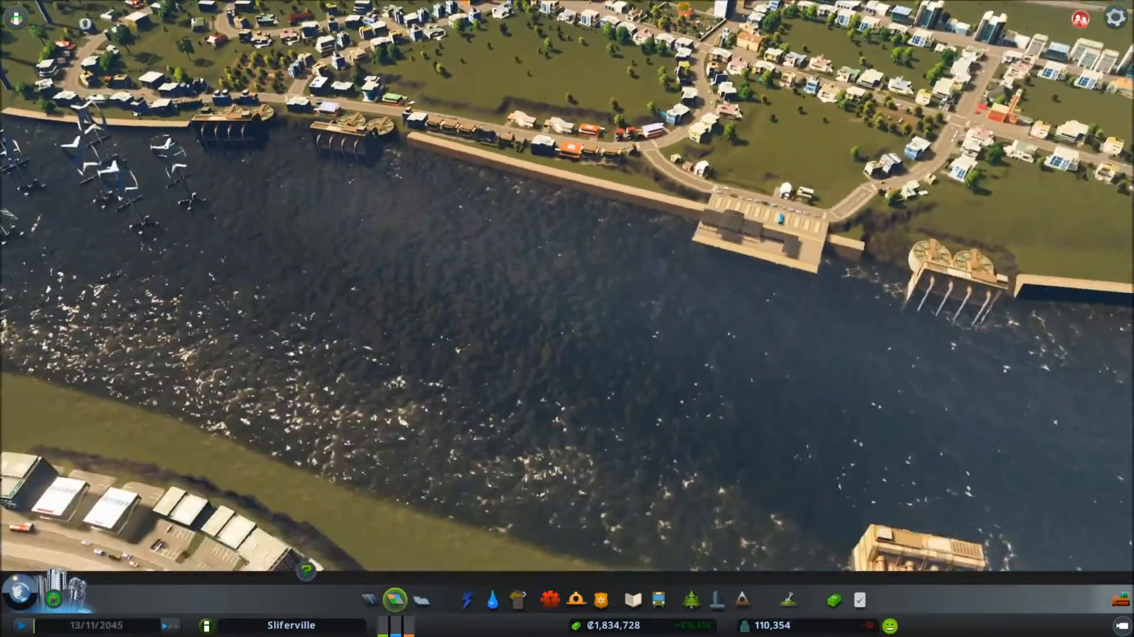
click(656, 600)
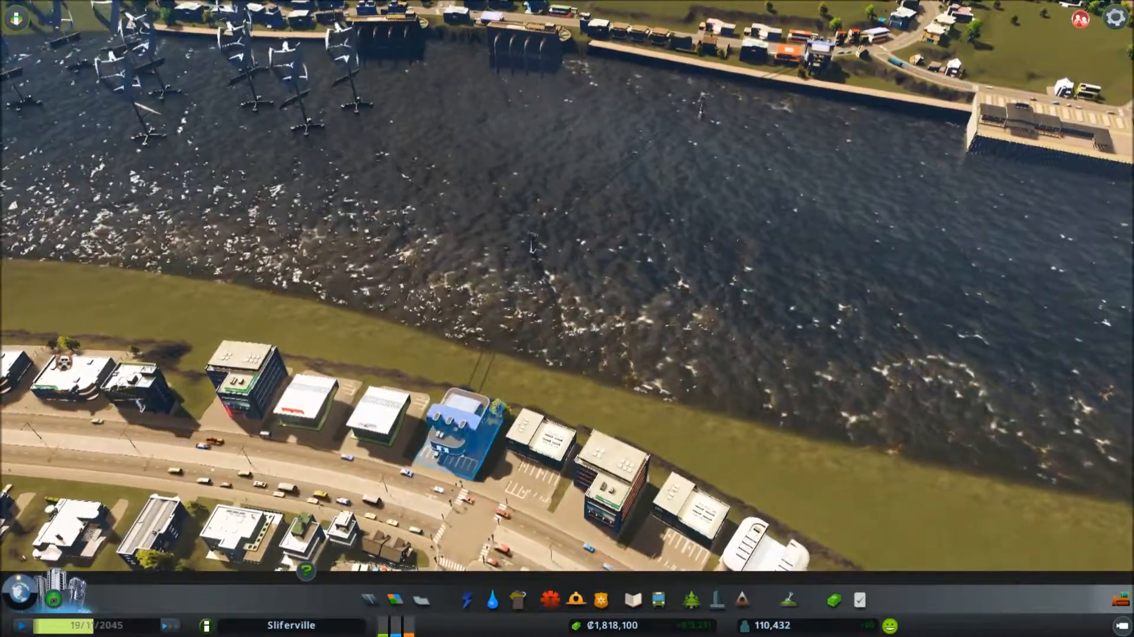
click(457, 419)
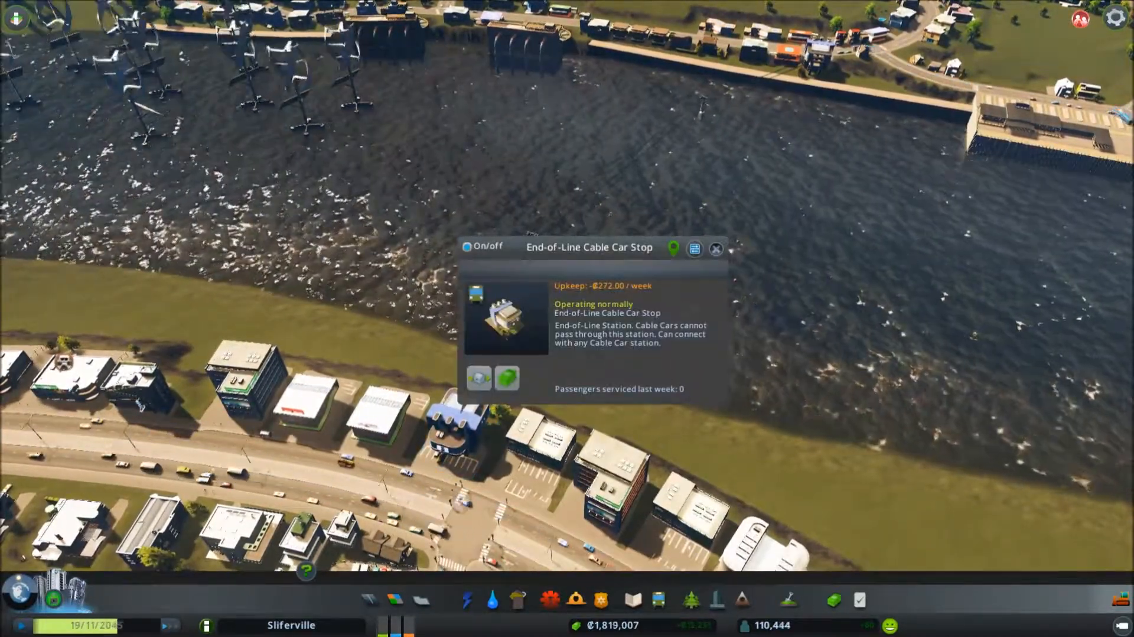
click(715, 249)
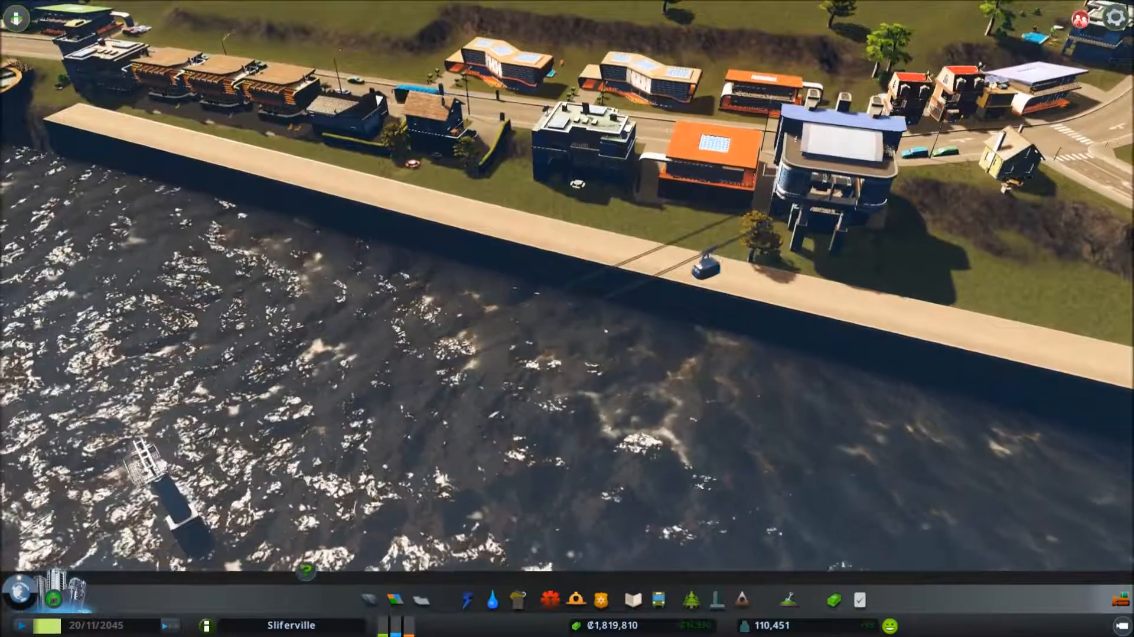
click(698, 268)
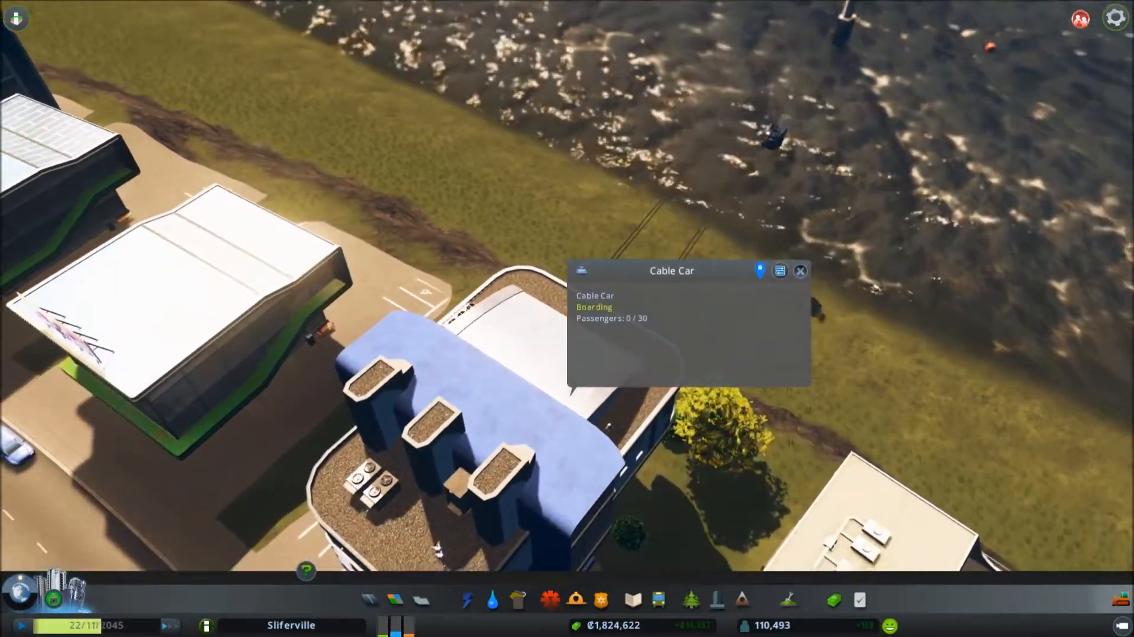
click(799, 271)
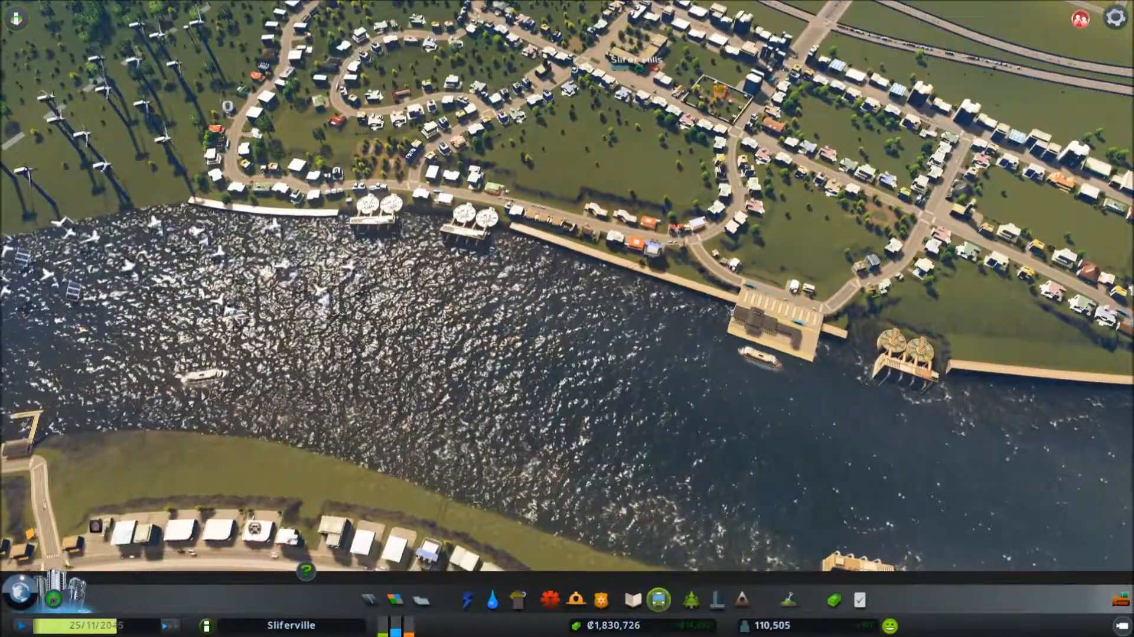
click(657, 599)
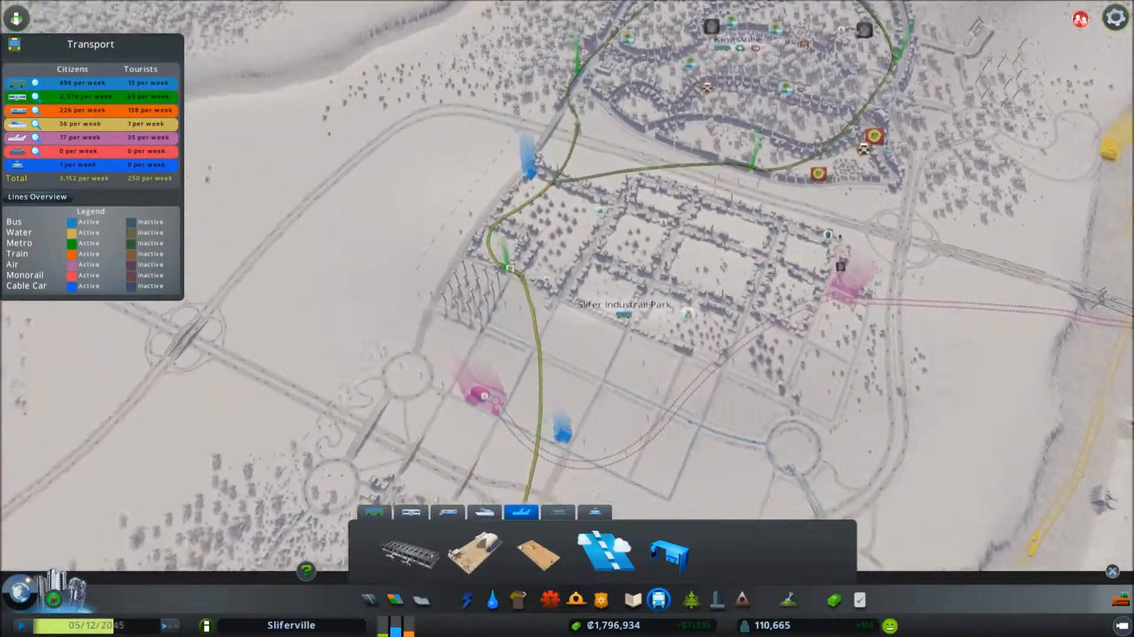
Leave the transport overview and check the en-route blimp on Blimp Line 1.
click(465, 599)
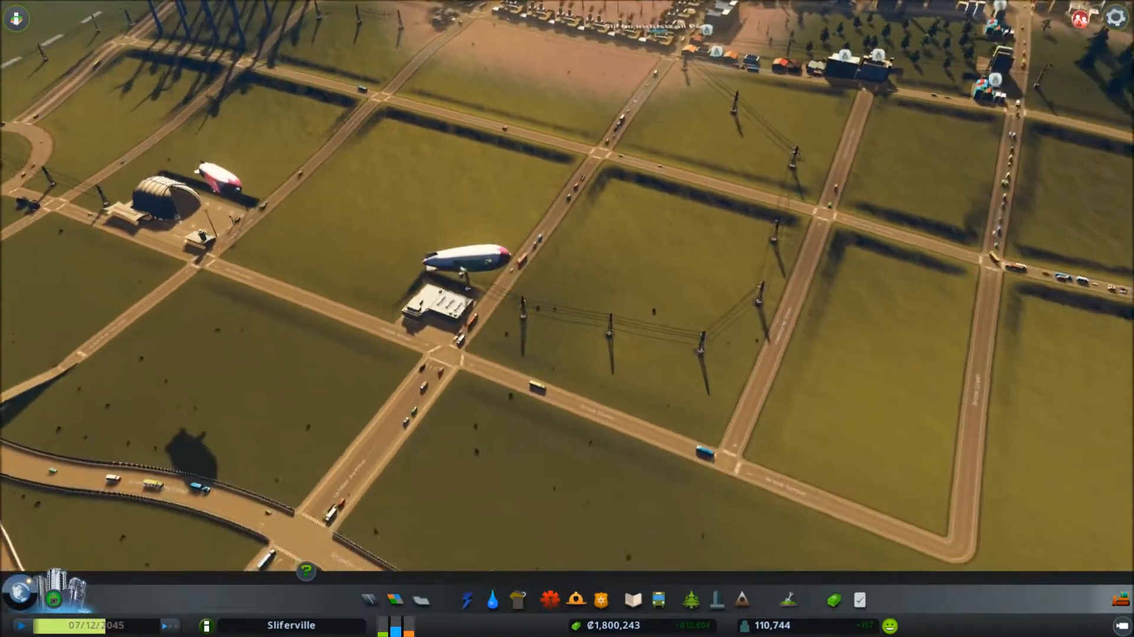
click(461, 262)
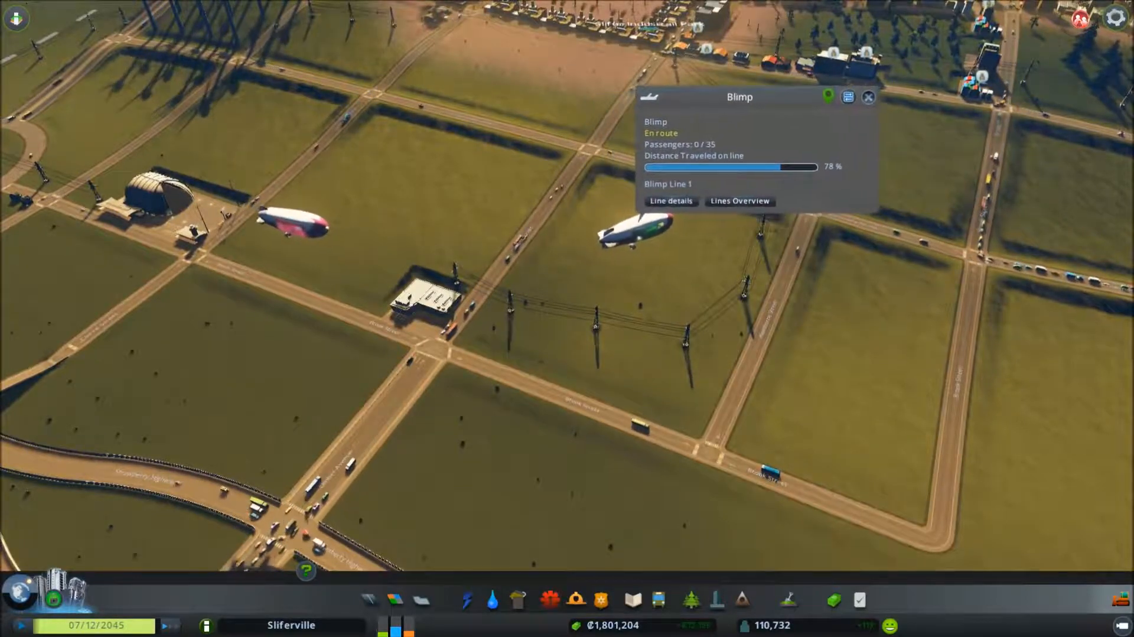
click(869, 97)
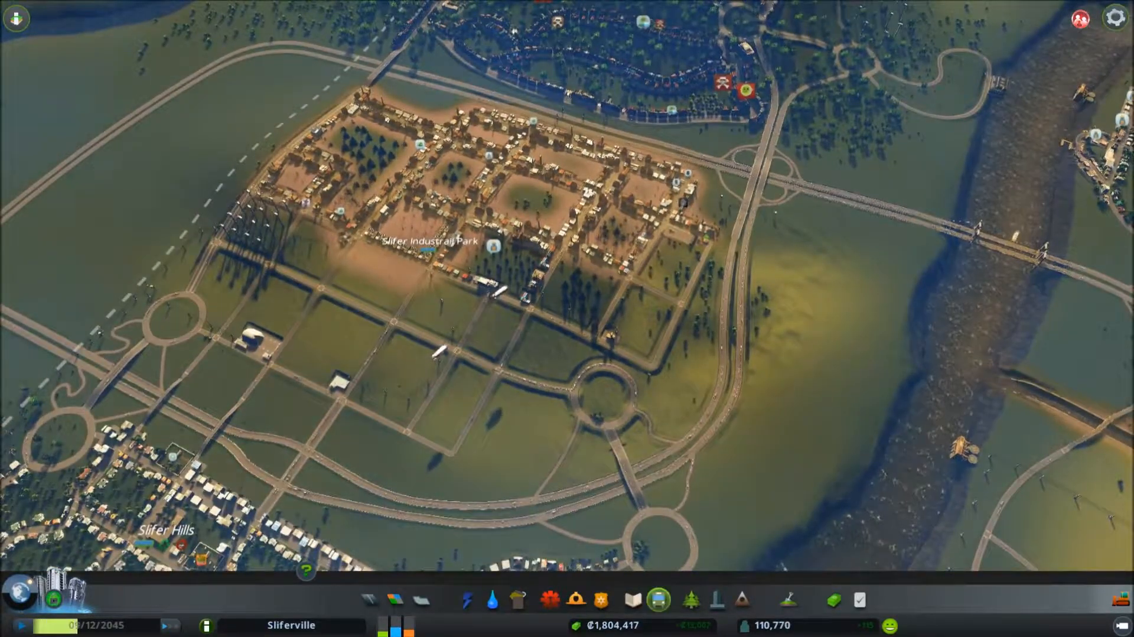
Close the monorail track and transport tools to view the Scott Boulevard station.
click(656, 600)
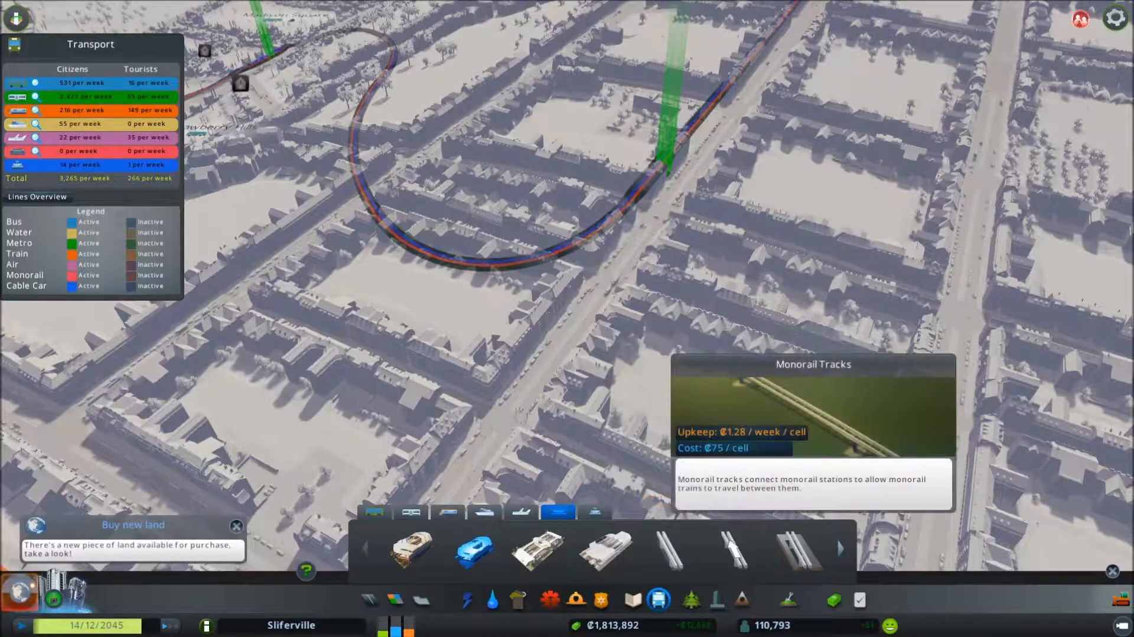
mouse_move(729, 549)
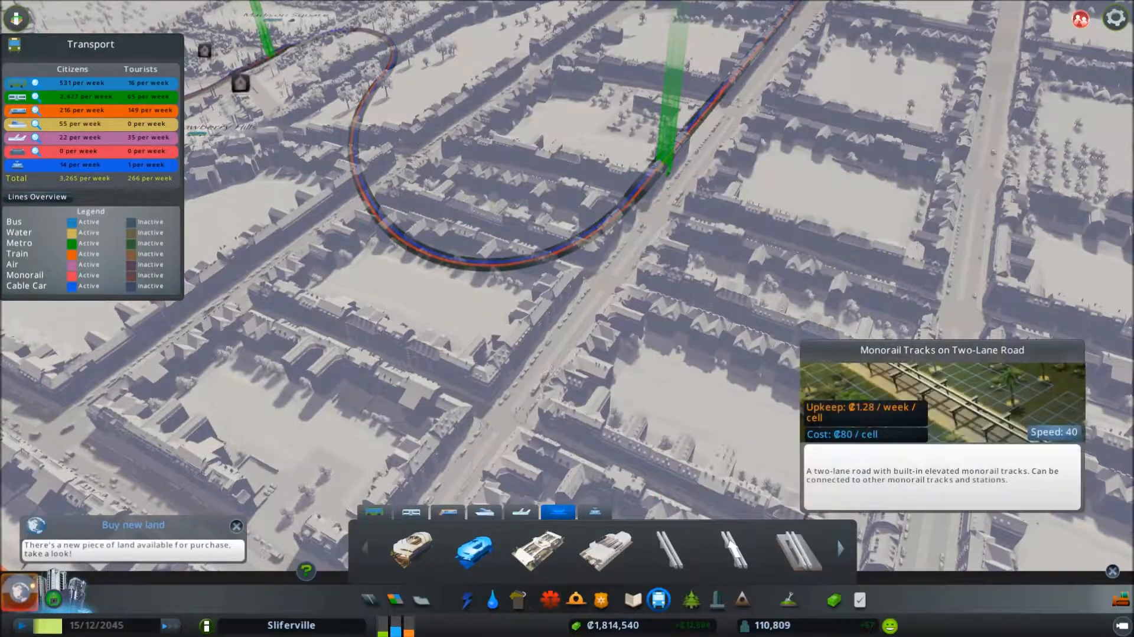
click(840, 547)
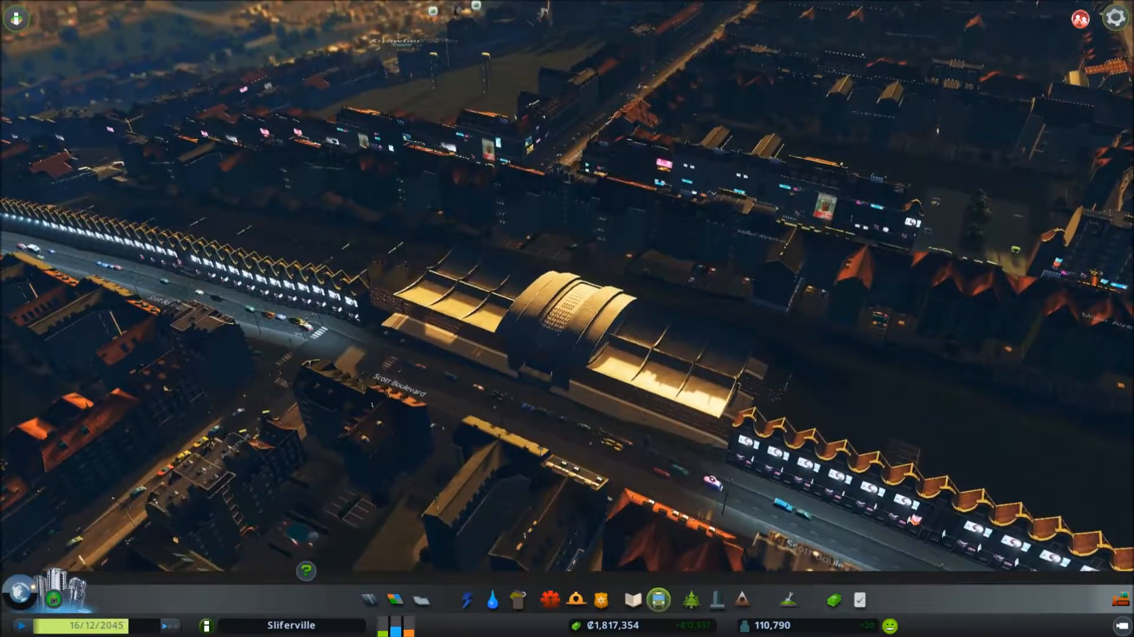
Place a Metro-Monorail-Train Hub on the rail tracks beside Scott Boulevard.
click(656, 598)
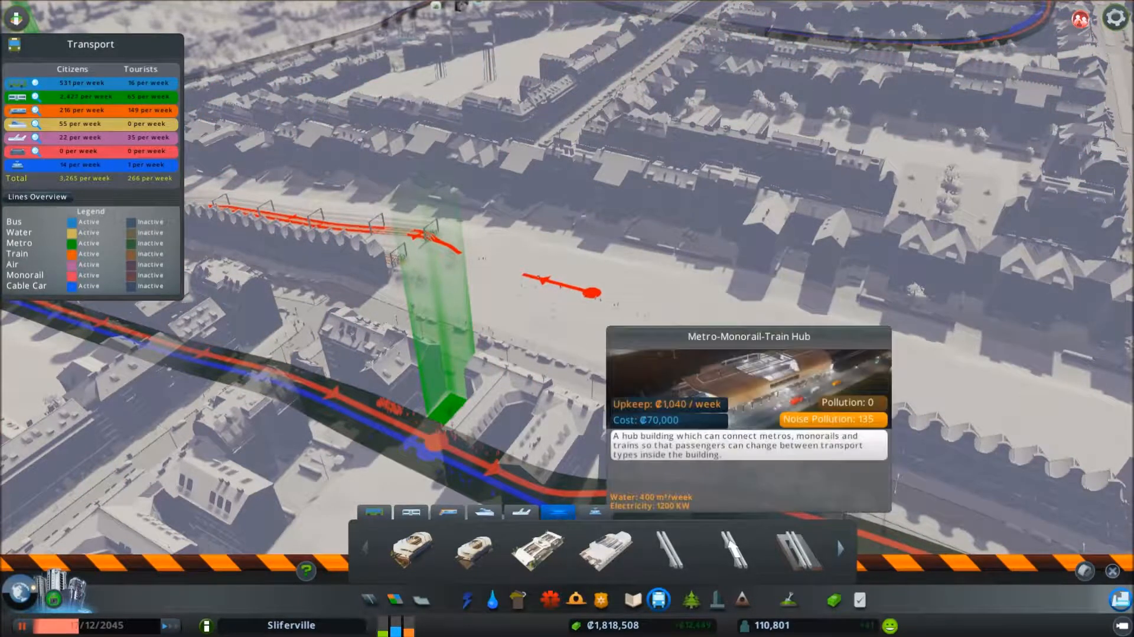
click(606, 550)
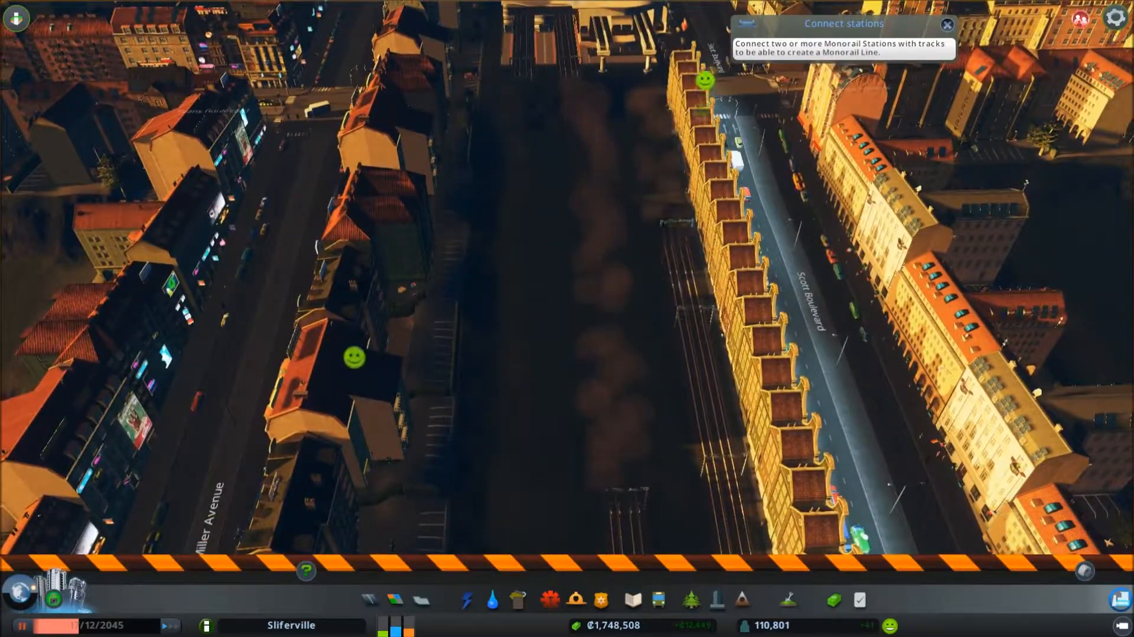
Draw monorail track out from the new hub's monorail platforms.
click(657, 600)
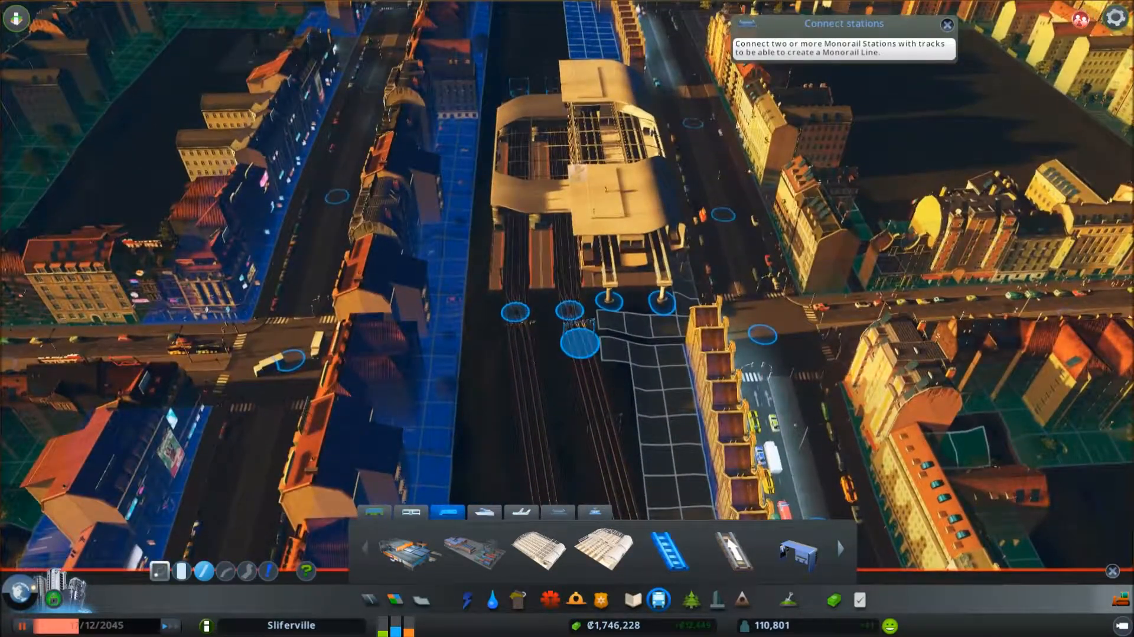
click(657, 600)
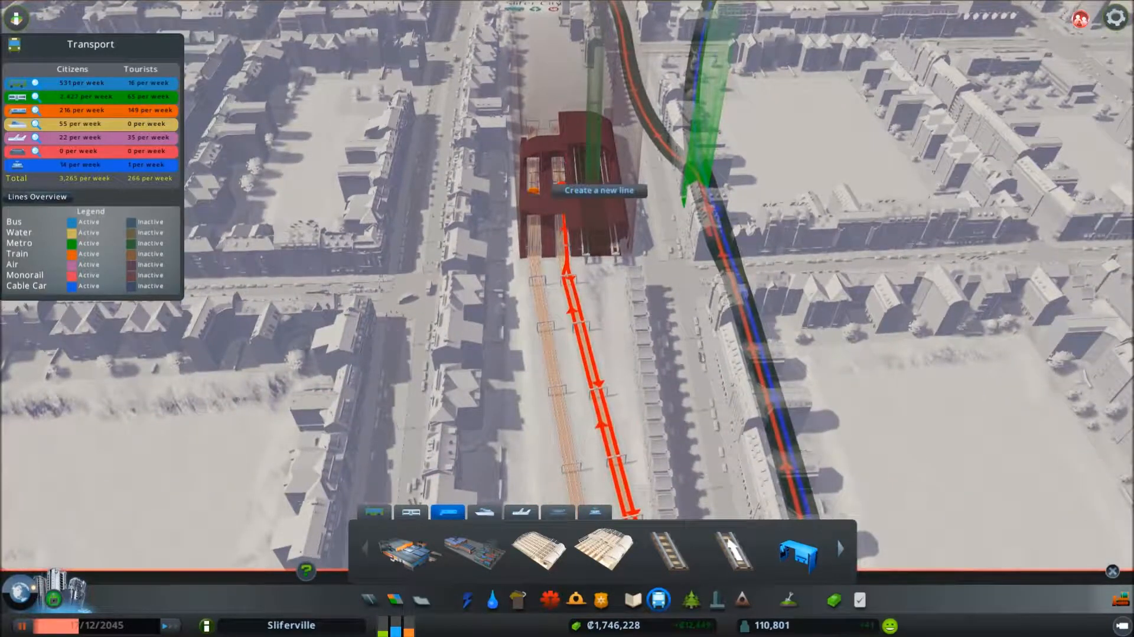
mouse_move(557, 186)
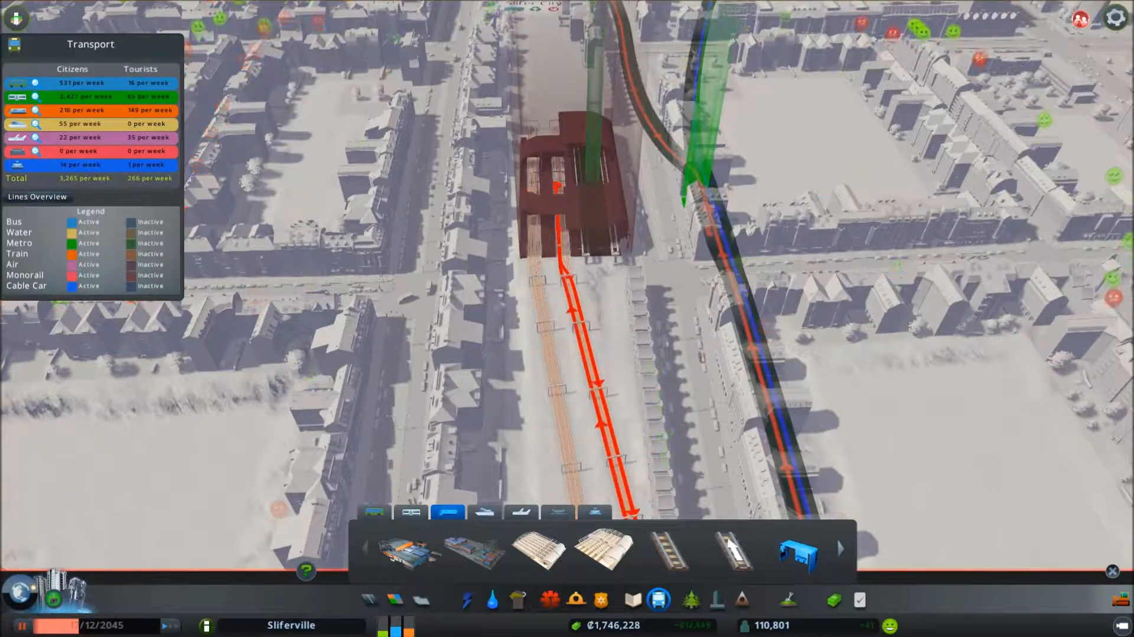
mouse_move(564, 187)
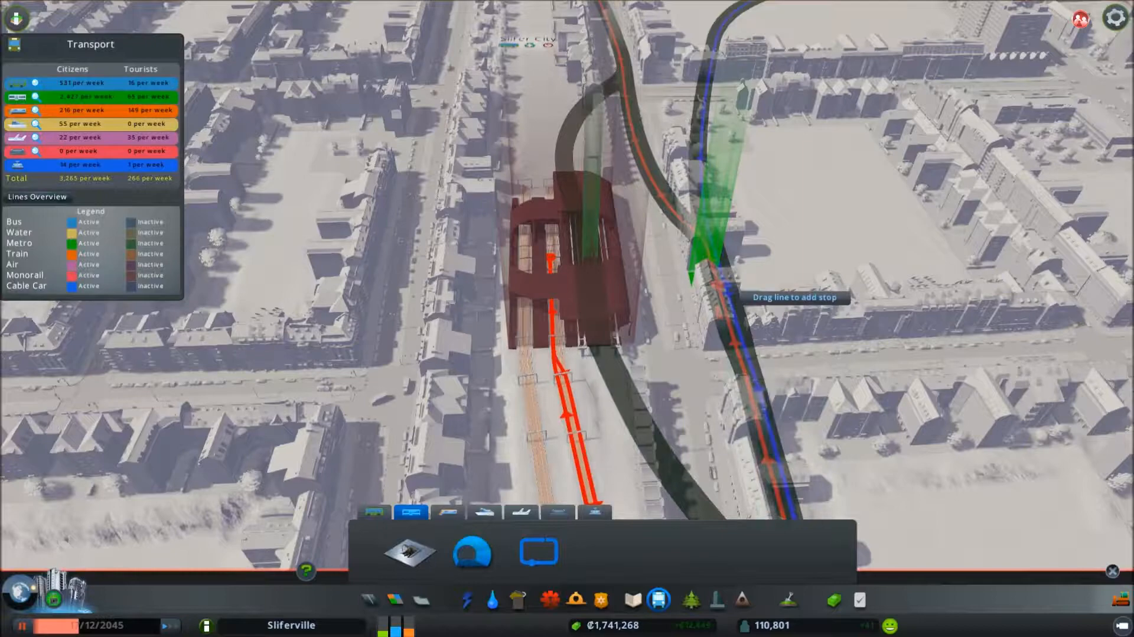
mouse_move(586, 266)
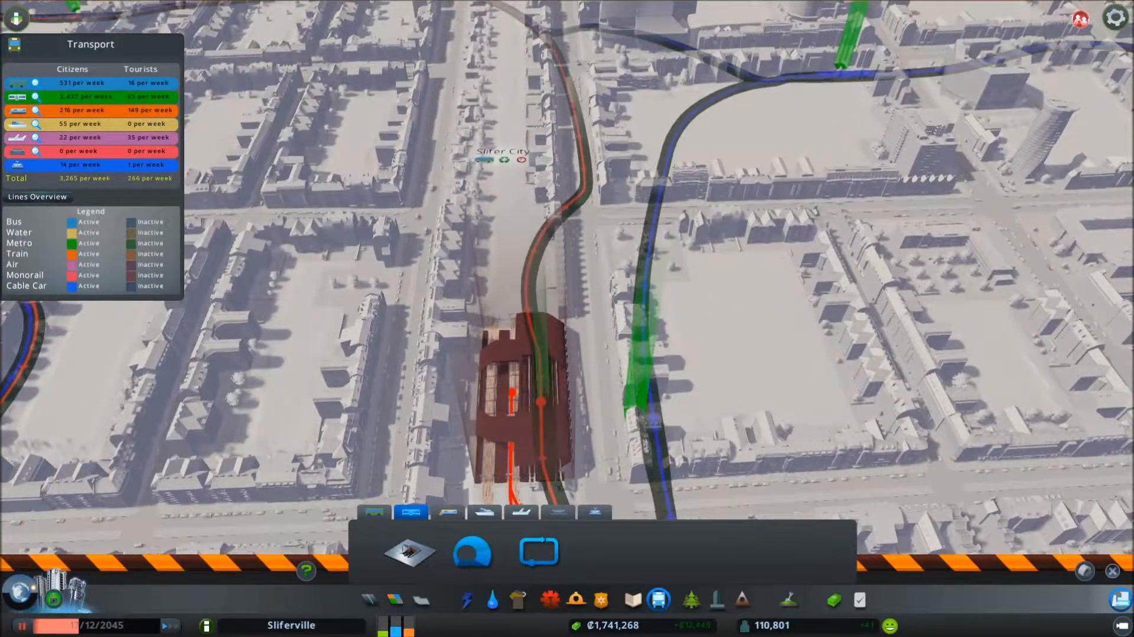
Finish the monorail line by closing it back at the hub.
click(557, 512)
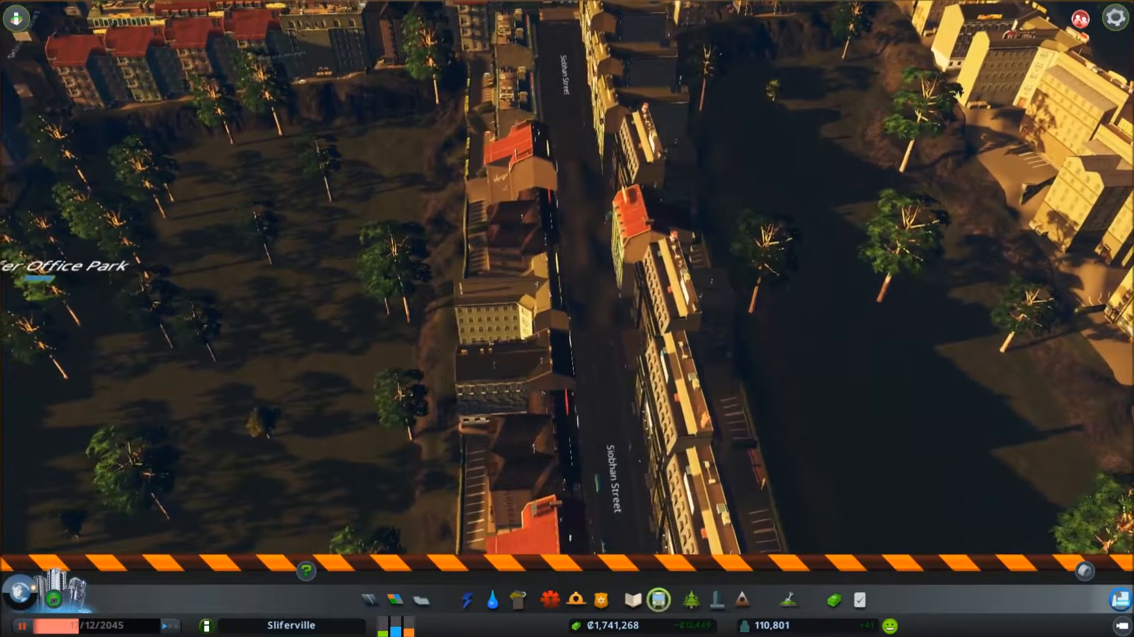
Move the view to the office park beside Siobhan Street.
click(657, 601)
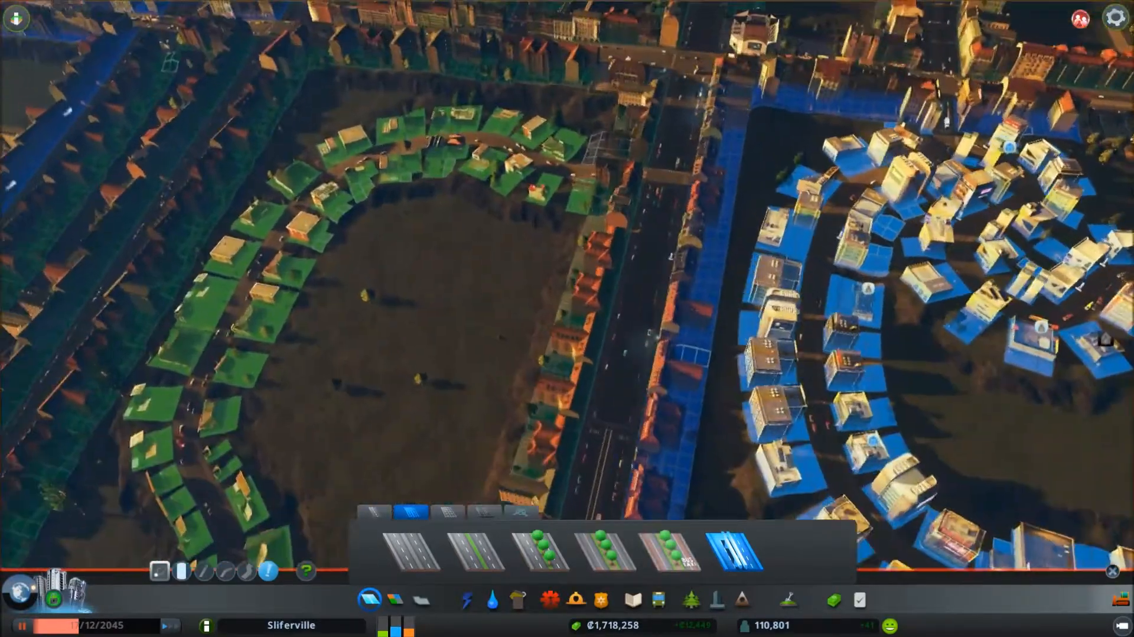
Bulldoze the Siobhan Boulevard roadway between the terraced rows.
click(657, 600)
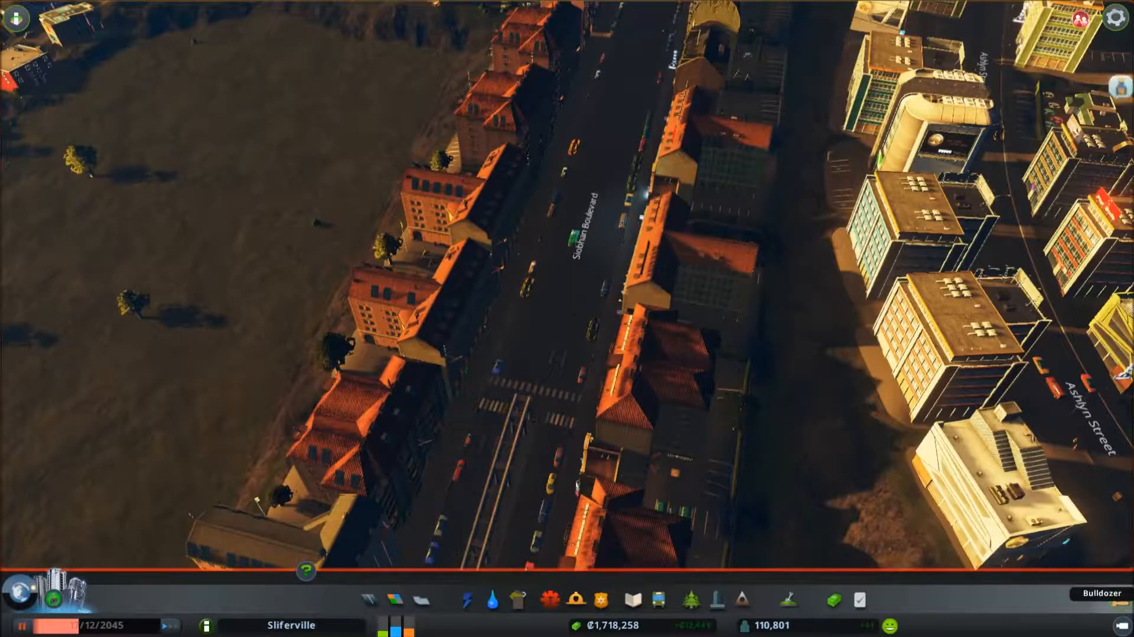
click(449, 210)
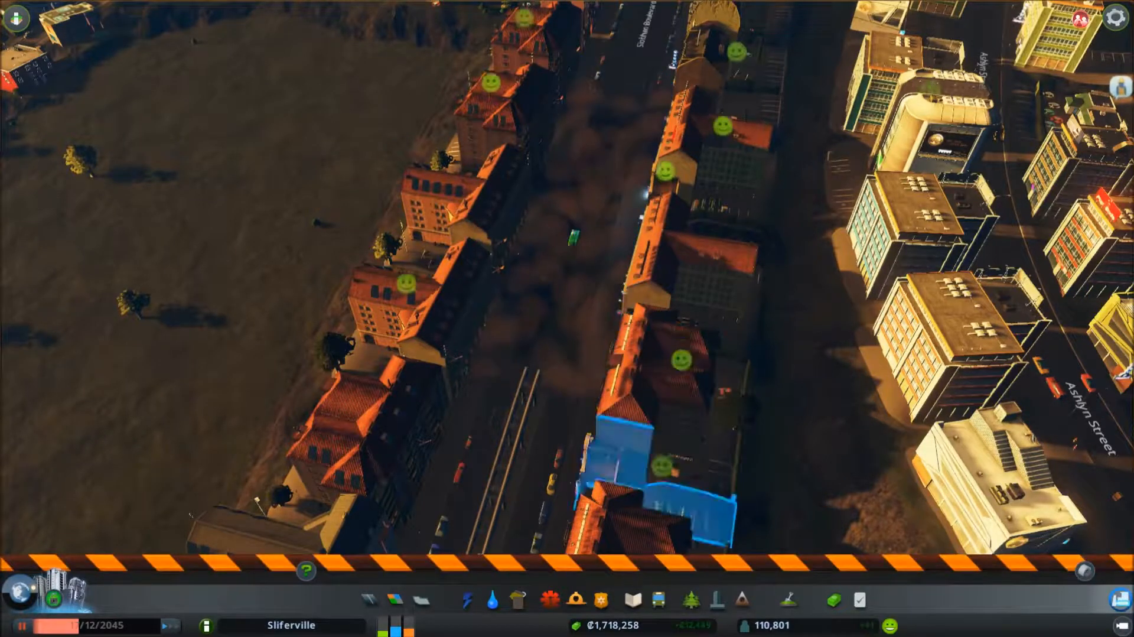
click(656, 599)
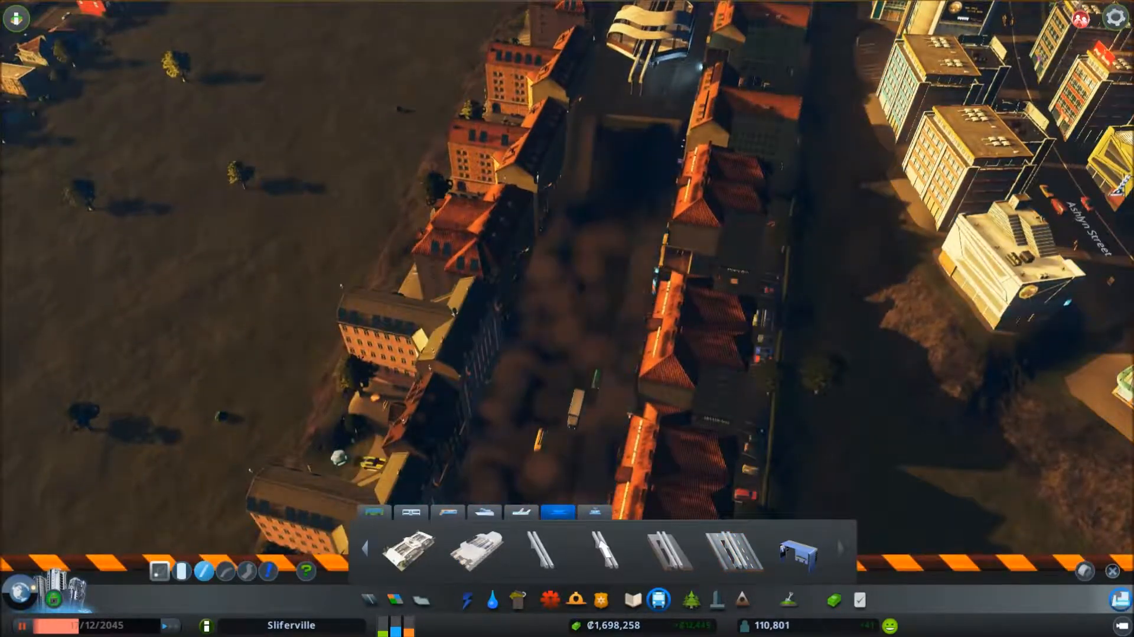
click(731, 551)
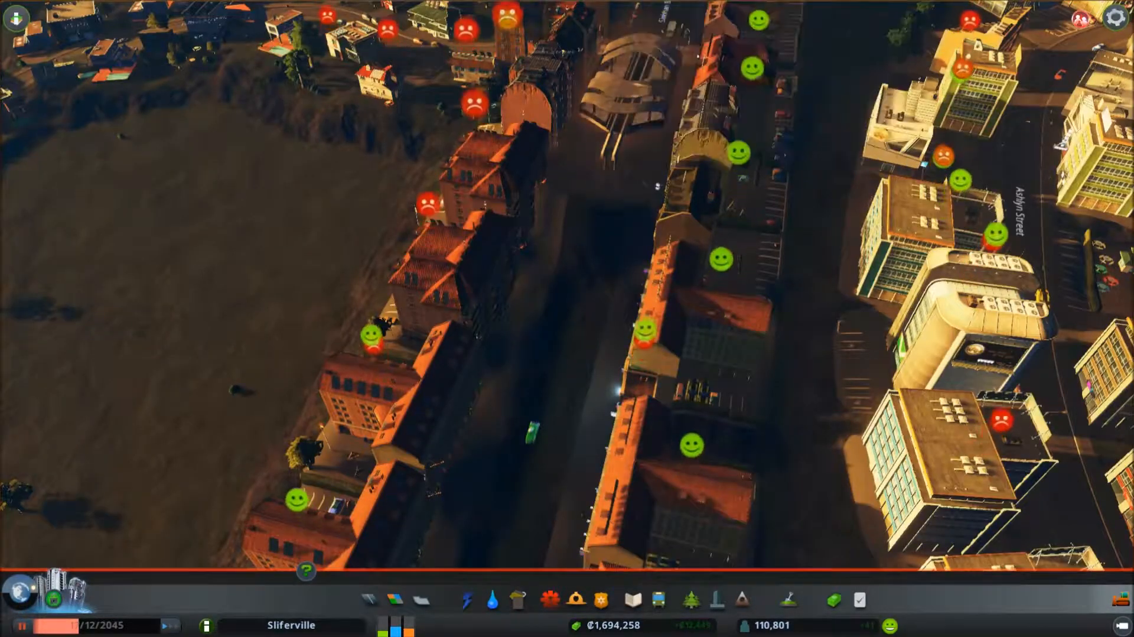
Start drawing an elevated monorail curve from the station across the cleared strip.
click(370, 599)
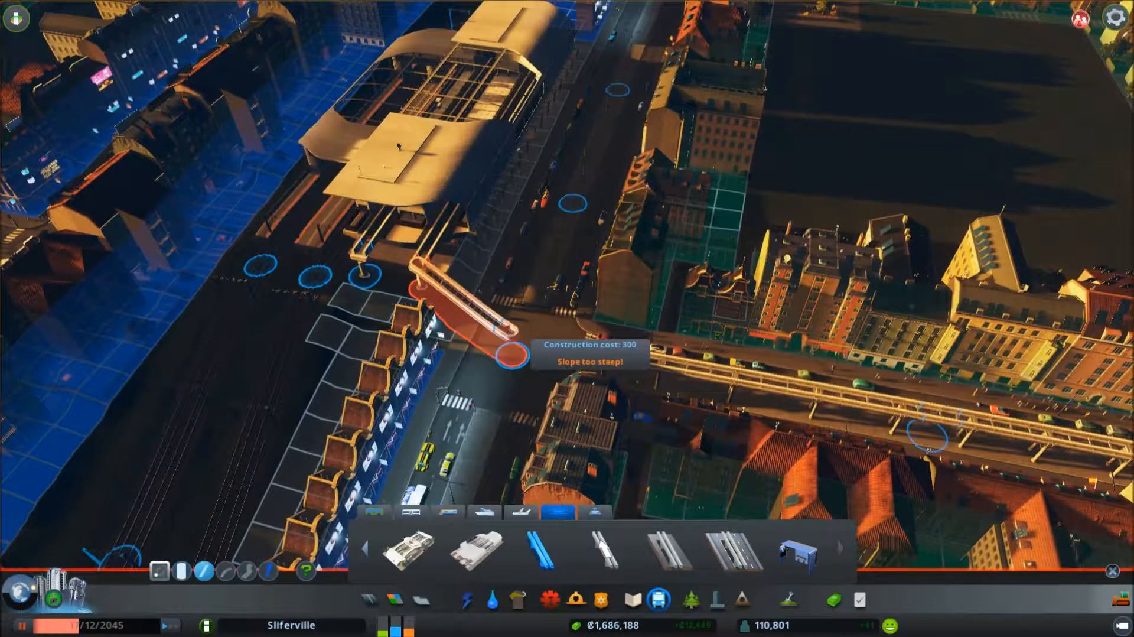
mouse_move(423, 290)
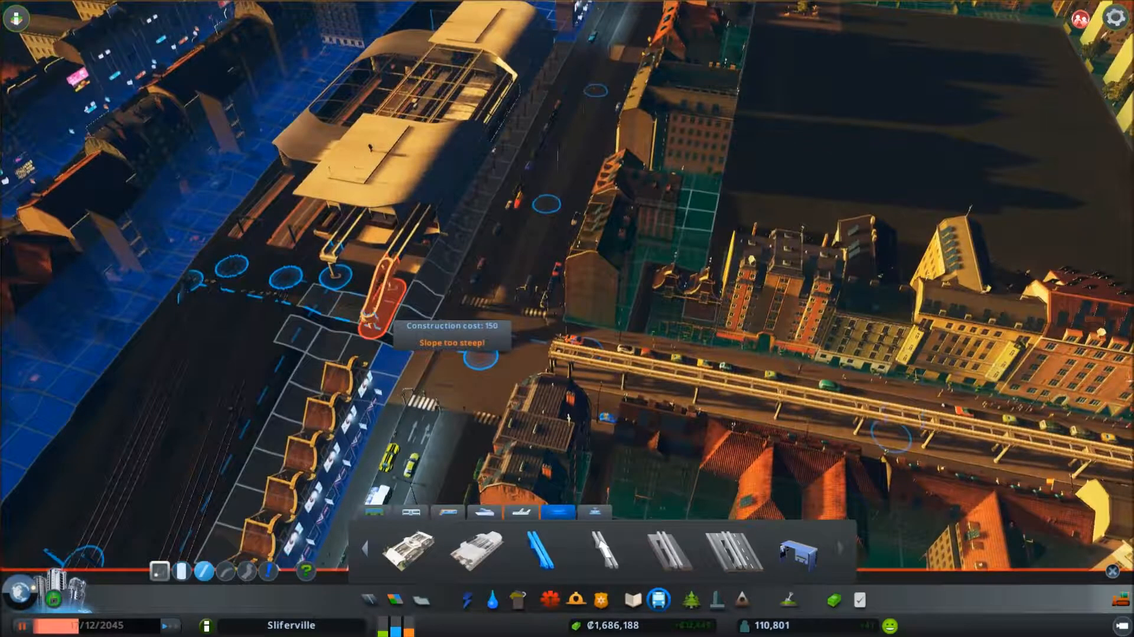
mouse_move(477, 354)
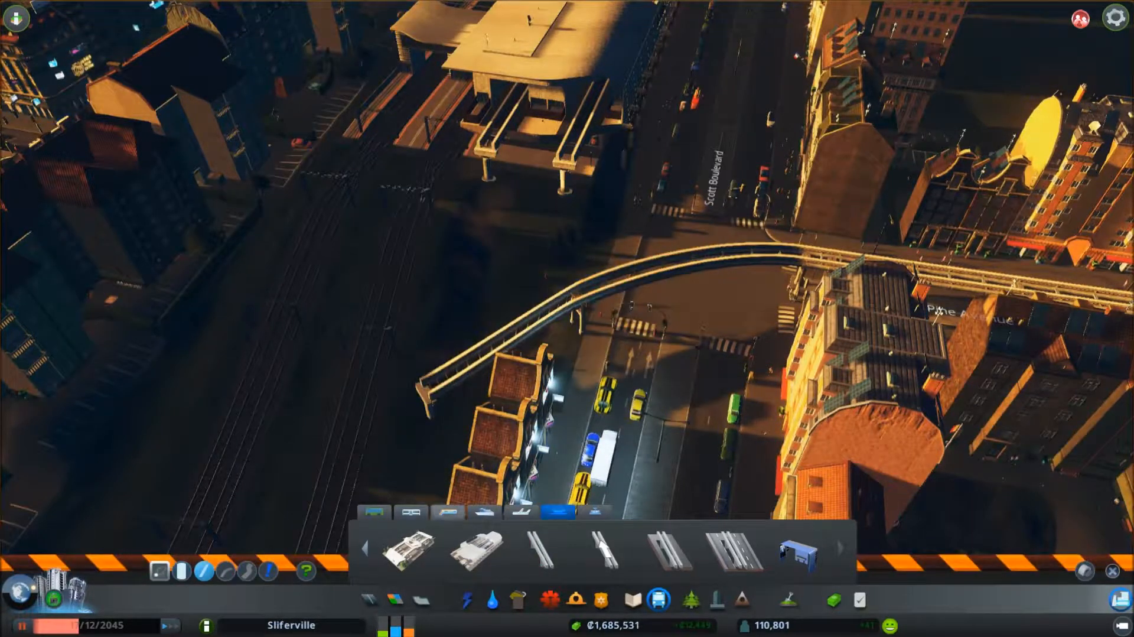
Place the curved elevated track joining the Scott Boulevard line and close the monorail tools.
click(532, 552)
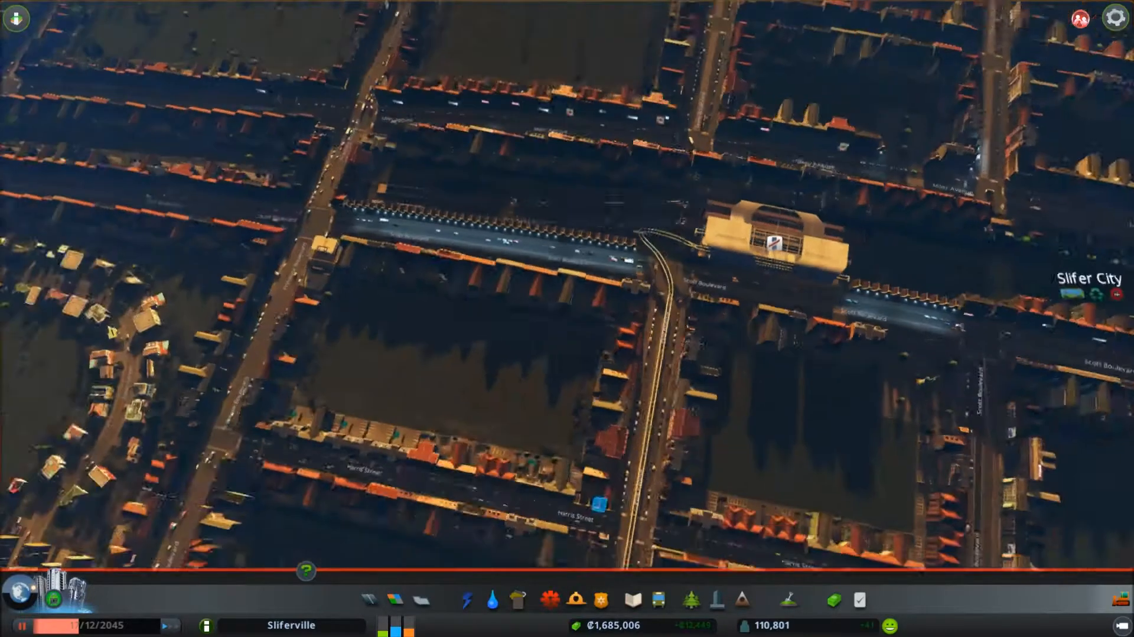
click(656, 600)
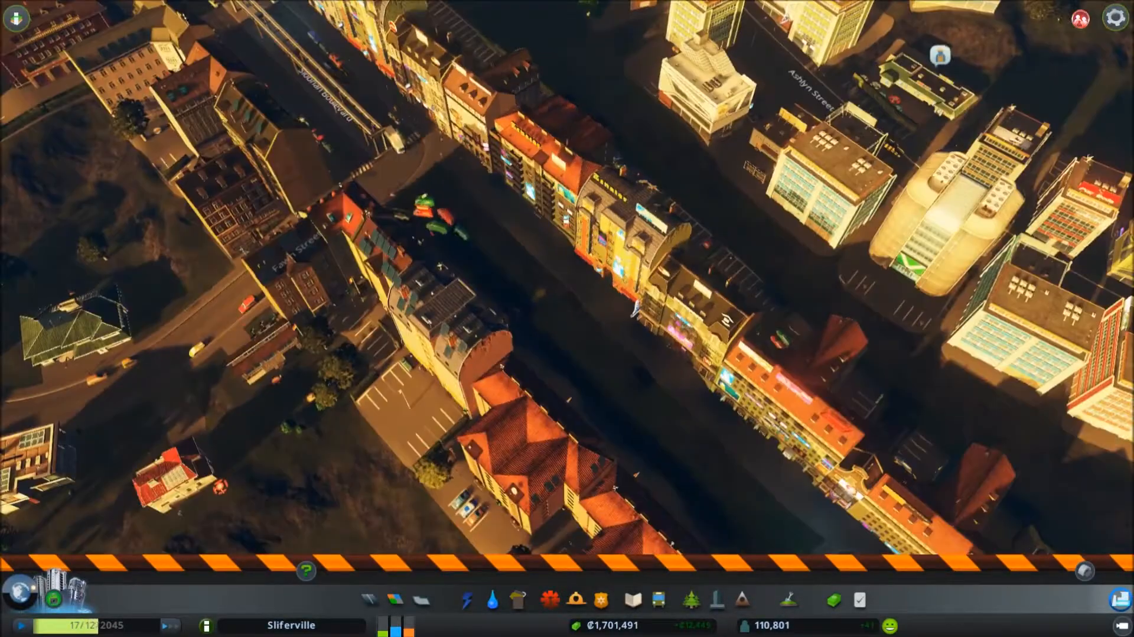
Rebuild the lamp-lit Siobhan Boulevard road segments beside the monorail station.
click(370, 598)
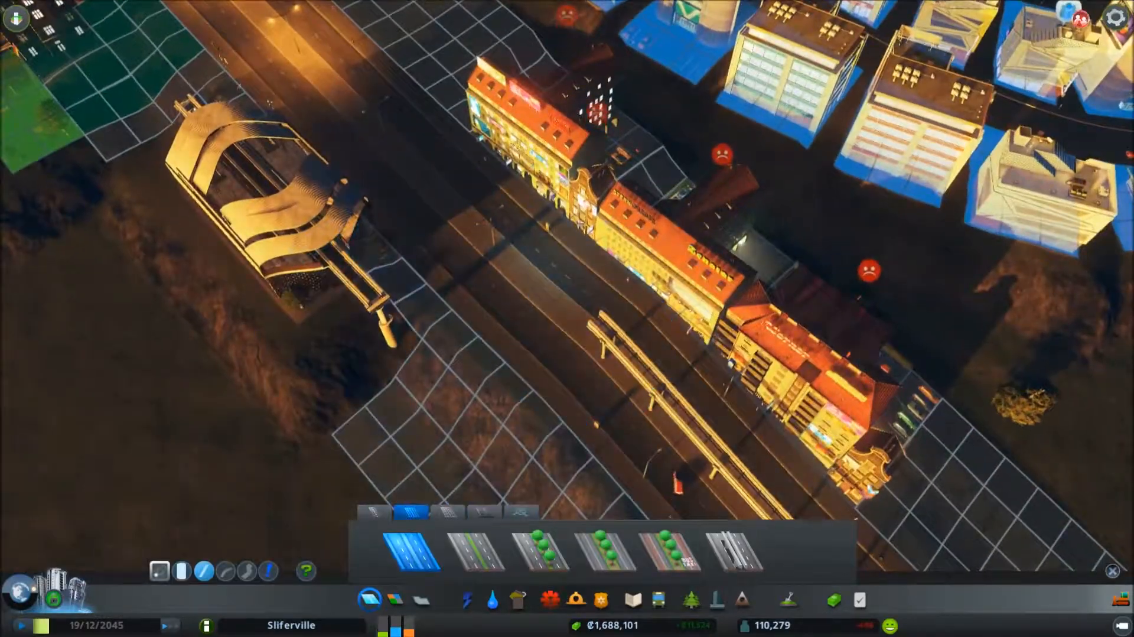
click(658, 600)
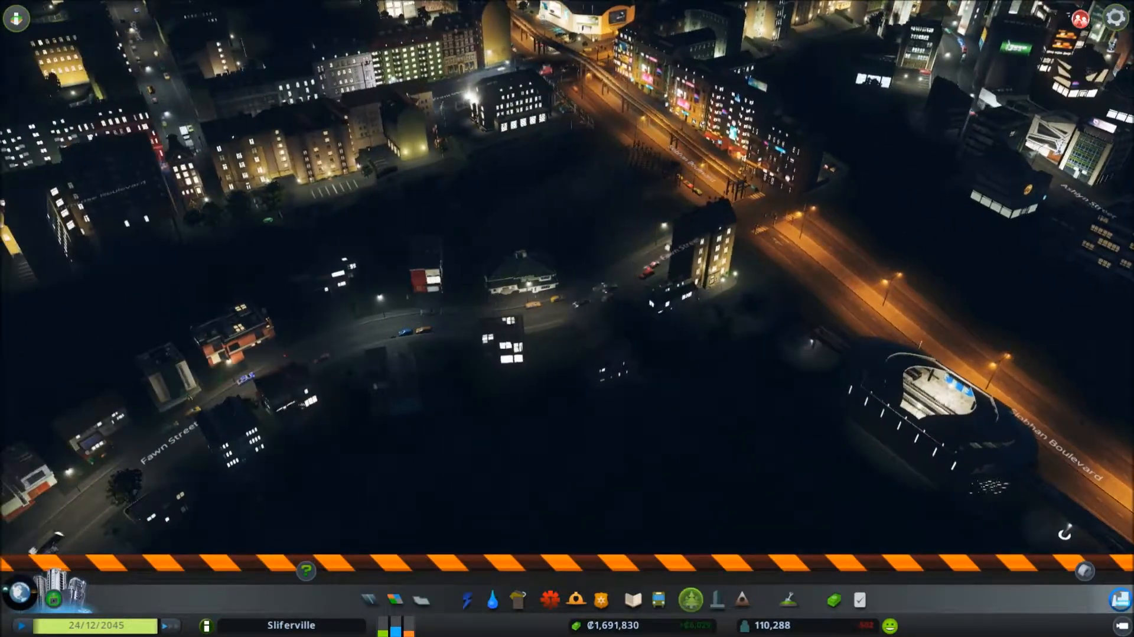
Draw an elevated monorail track curving out of the hub station along the lamp-lit avenue.
click(655, 599)
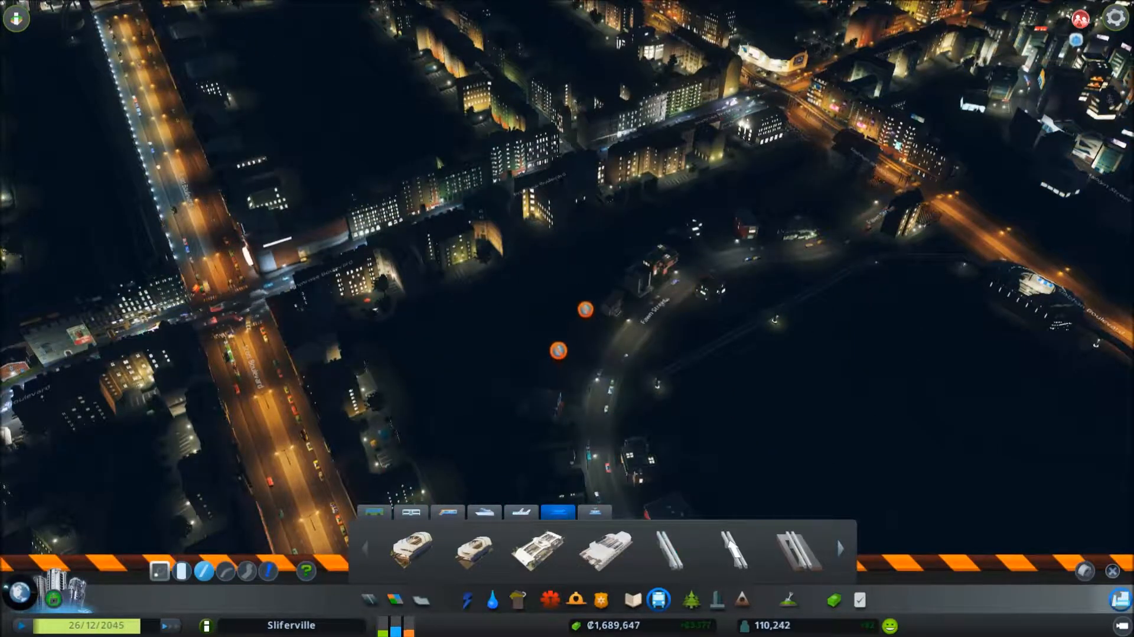
click(673, 549)
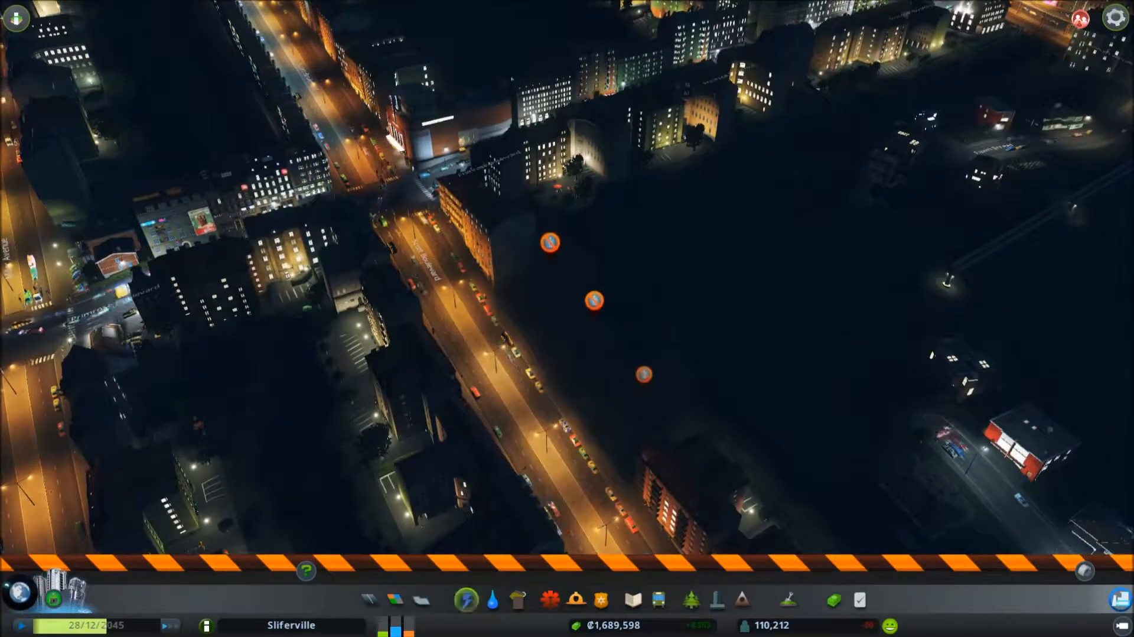
click(369, 598)
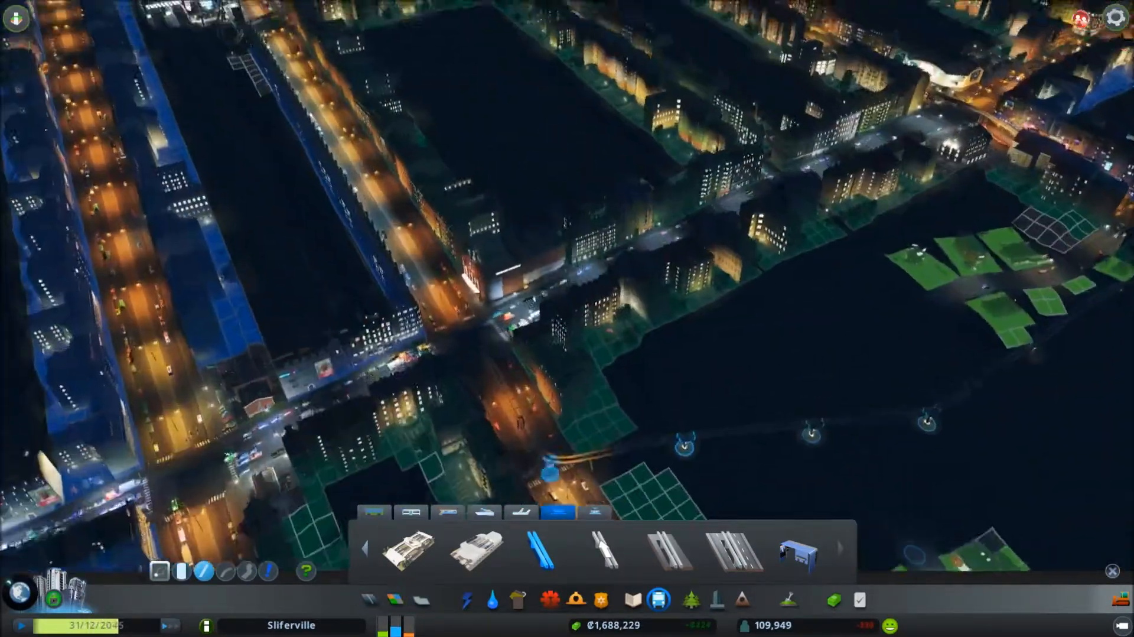
click(735, 556)
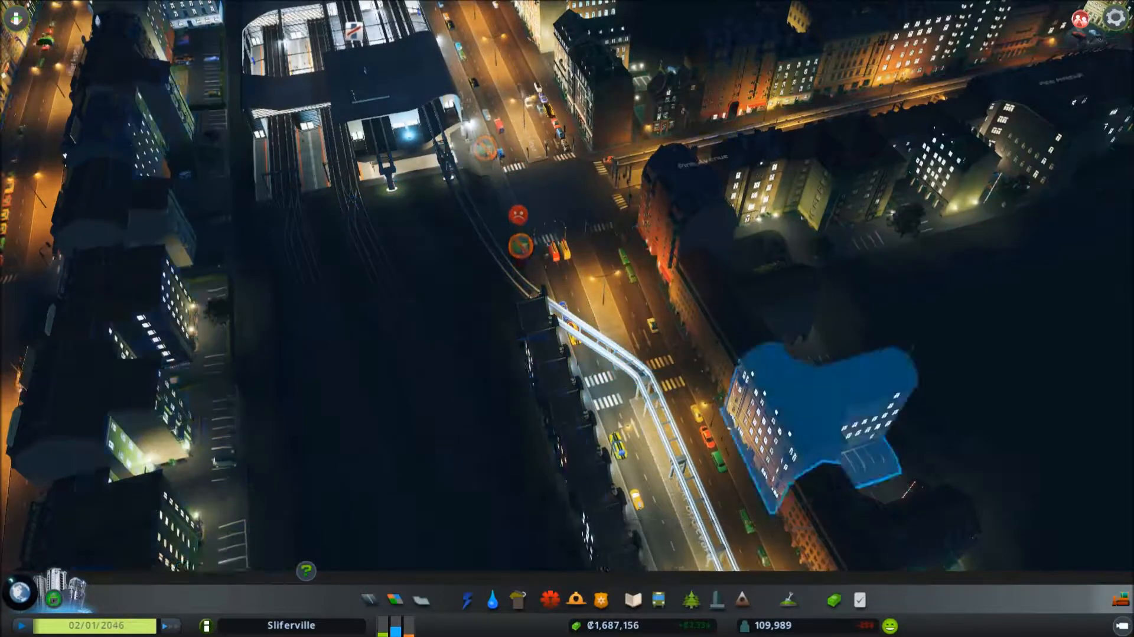
click(657, 600)
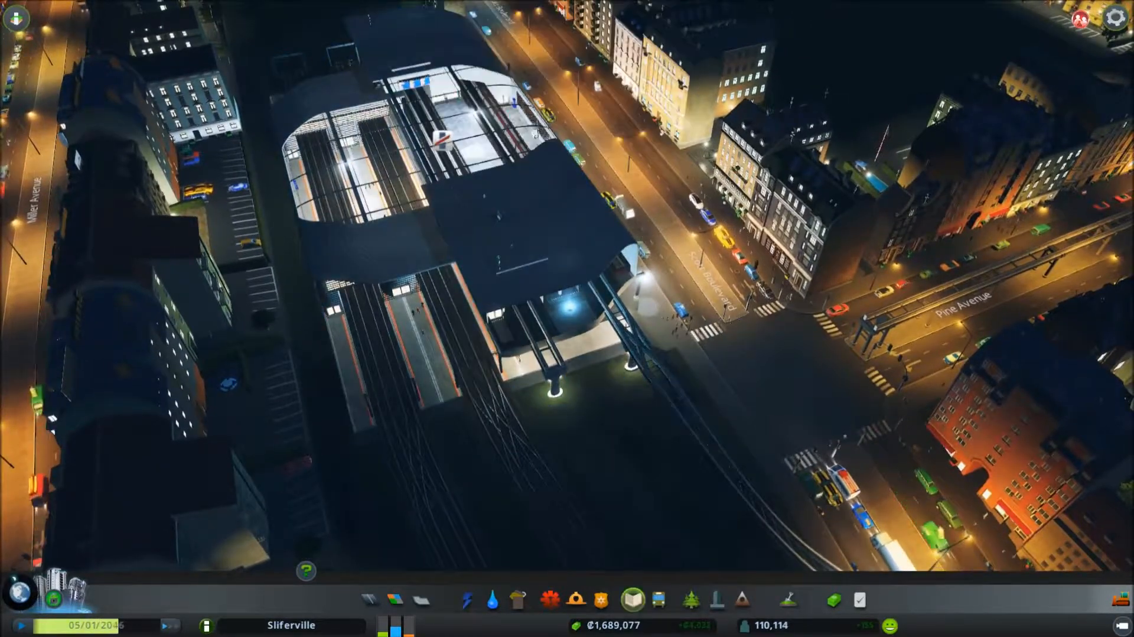
Extend the monorail track down Siobhan Boulevard's median toward Pine Avenue.
click(657, 600)
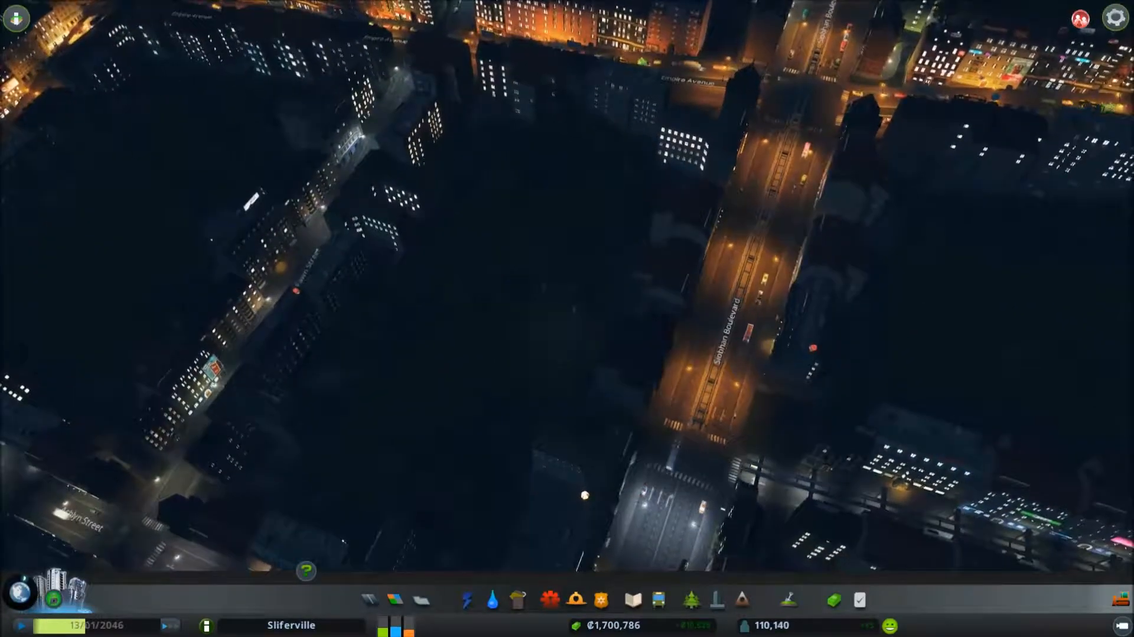
Draw a curved elevated monorail link from the boulevard's median track to Davies Street's line.
click(371, 600)
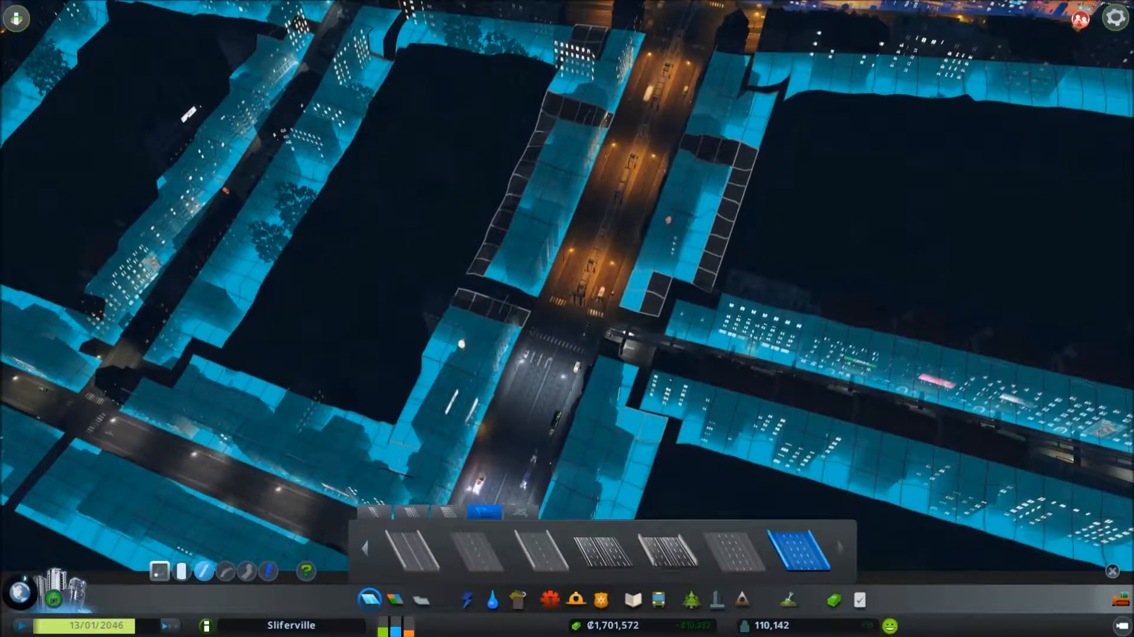
click(657, 600)
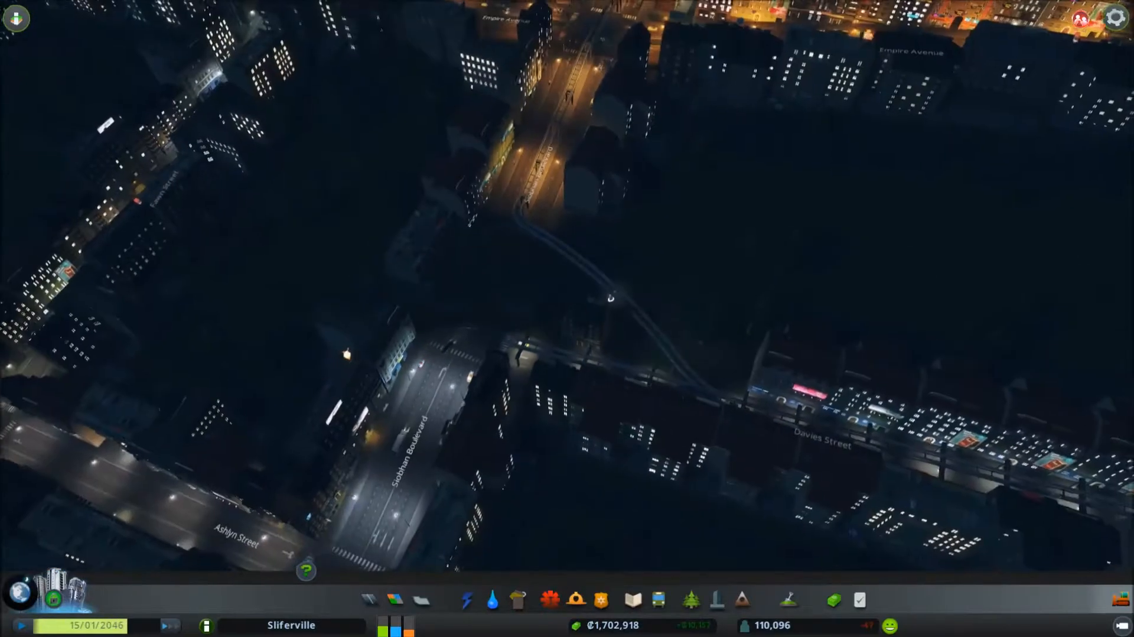
Bulldoze the building beside the Davies Street monorail curve and reopen road building.
click(657, 600)
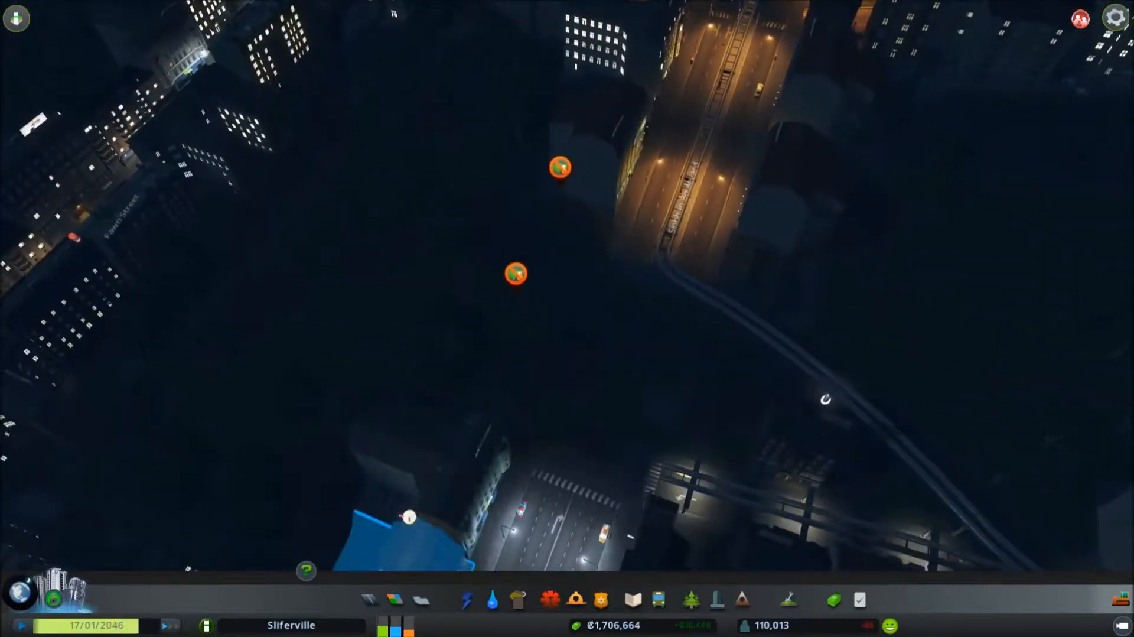
click(368, 599)
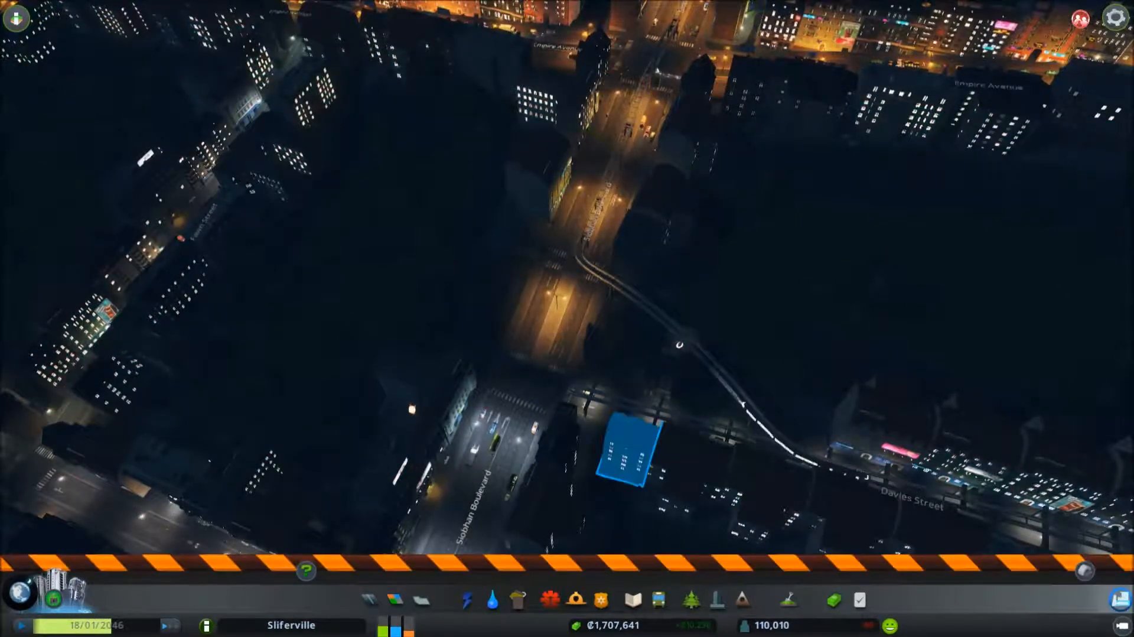
click(370, 598)
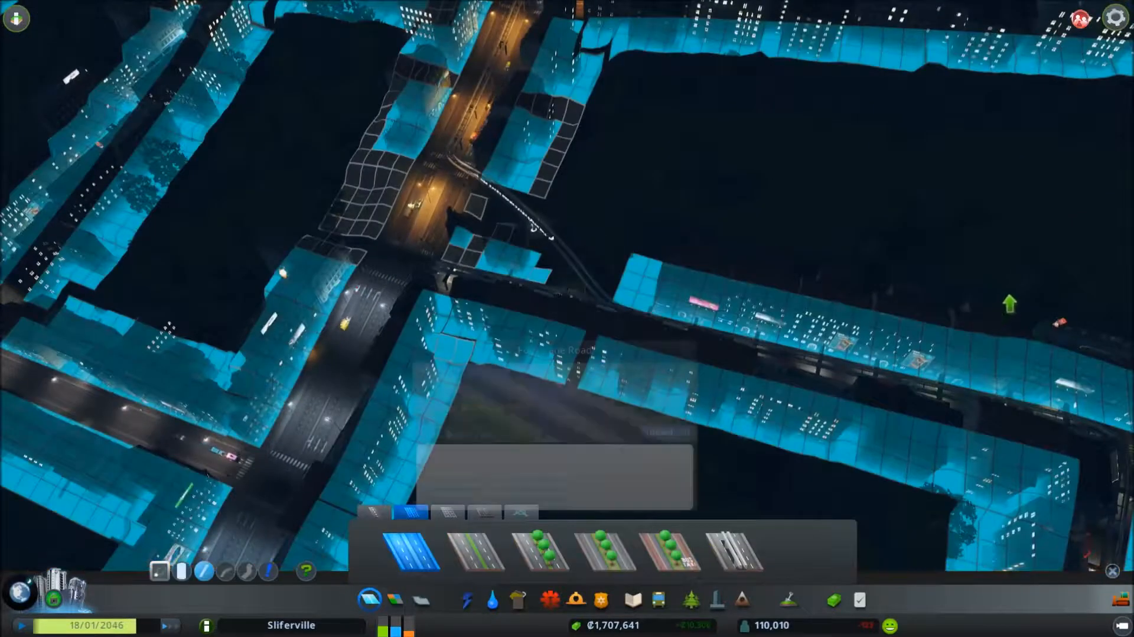